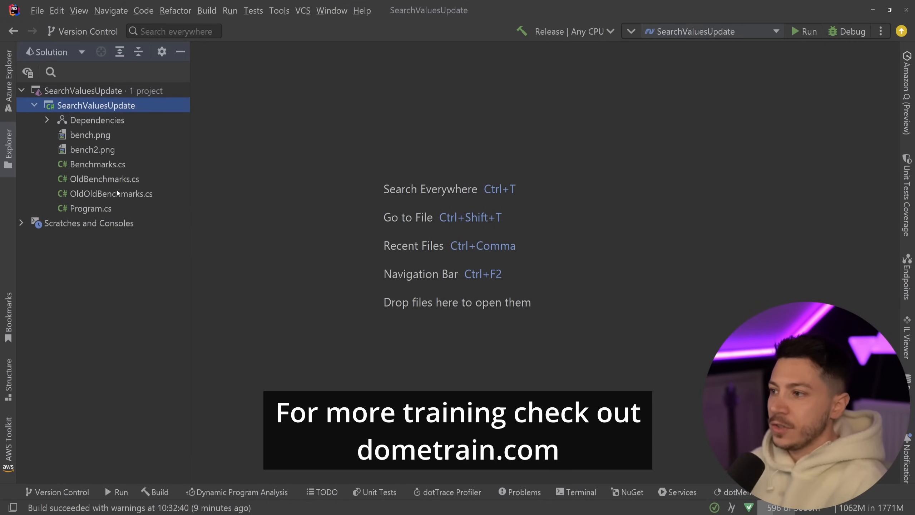
Look over OldOldBenchmarks.cs and its SearchValues usage, then bring up OldBenchmarks.cs instead.
double_click(110, 193)
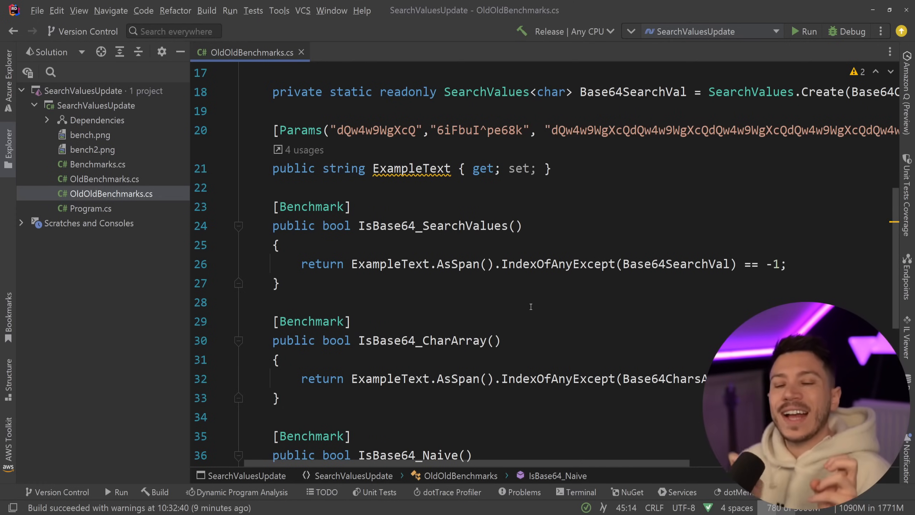
mouse_move(491, 252)
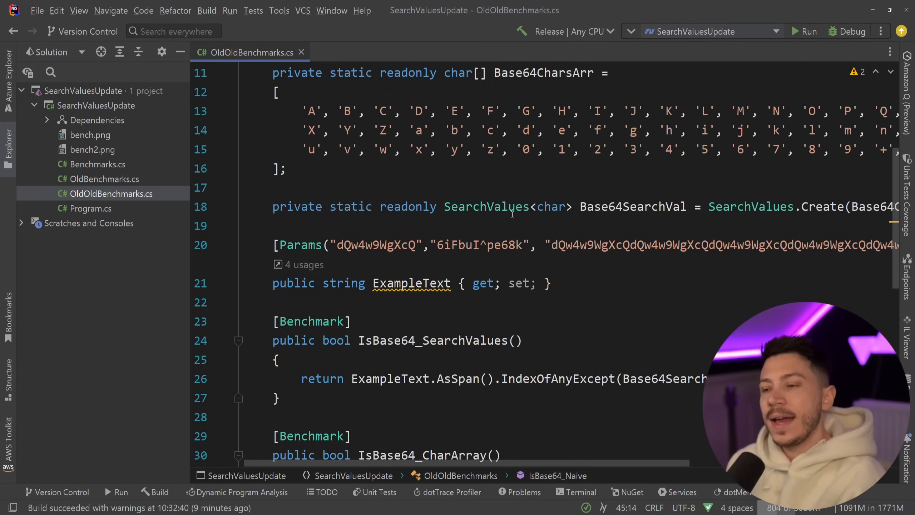
double_click(486, 207)
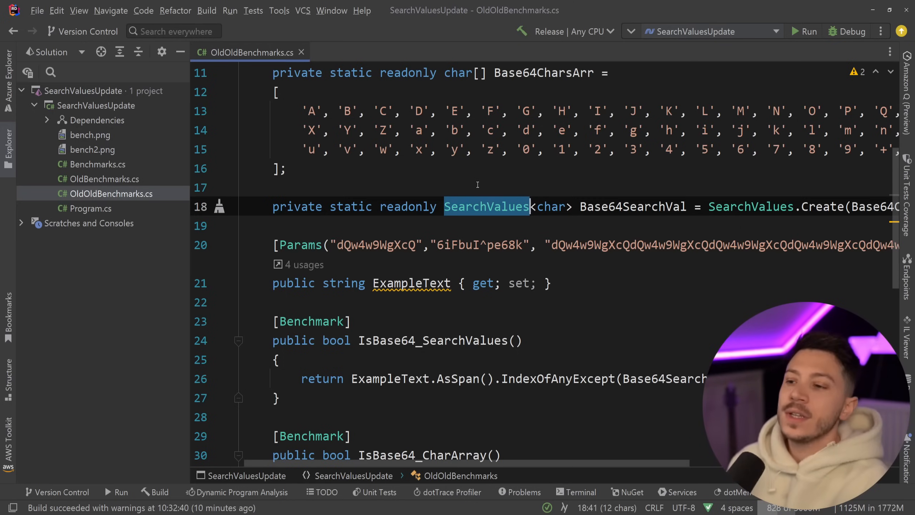
scroll(down, 3)
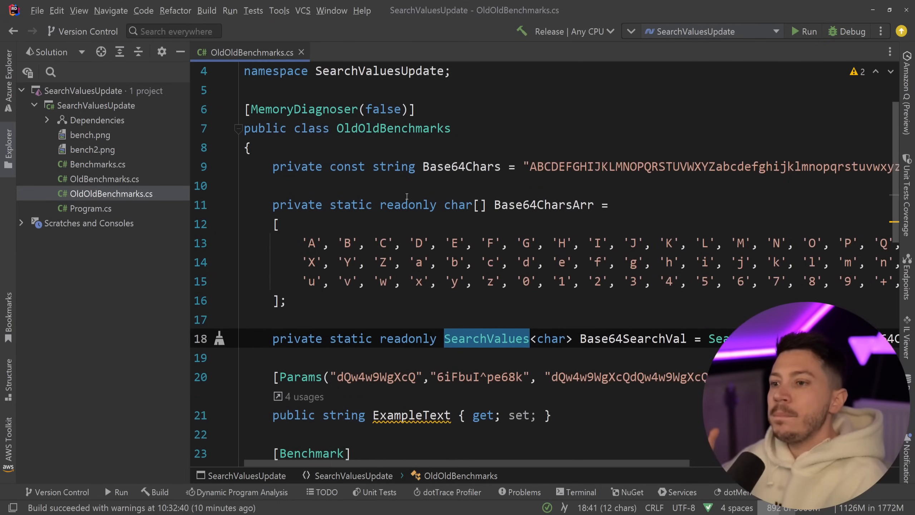
click(90, 135)
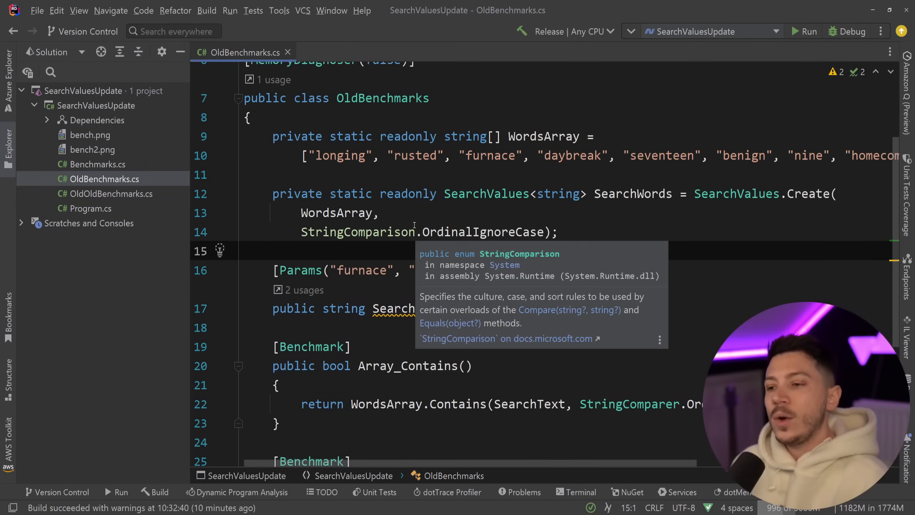
Review the OrdinalIgnoreCase and Params lines, then view bench2.png's Array_Contains vs SearchValues_Contains timings.
click(559, 193)
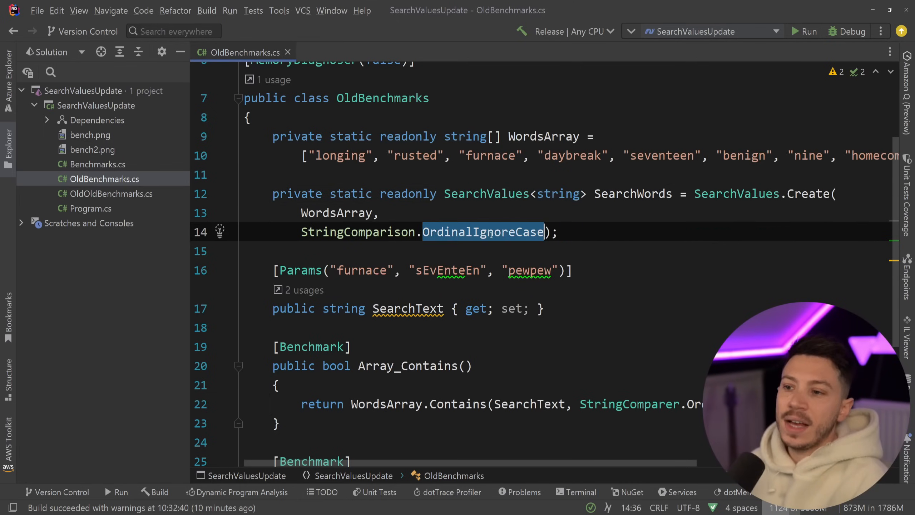
scroll(down, 3)
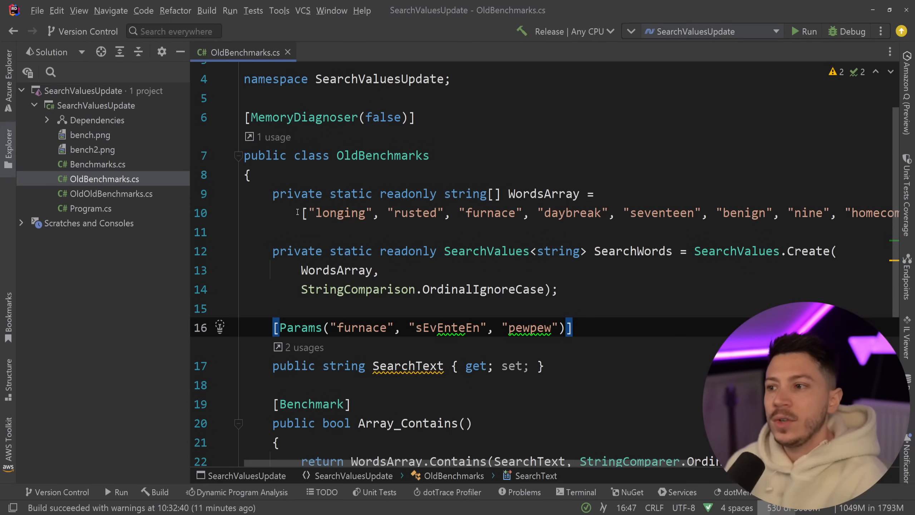
scroll(down, 3)
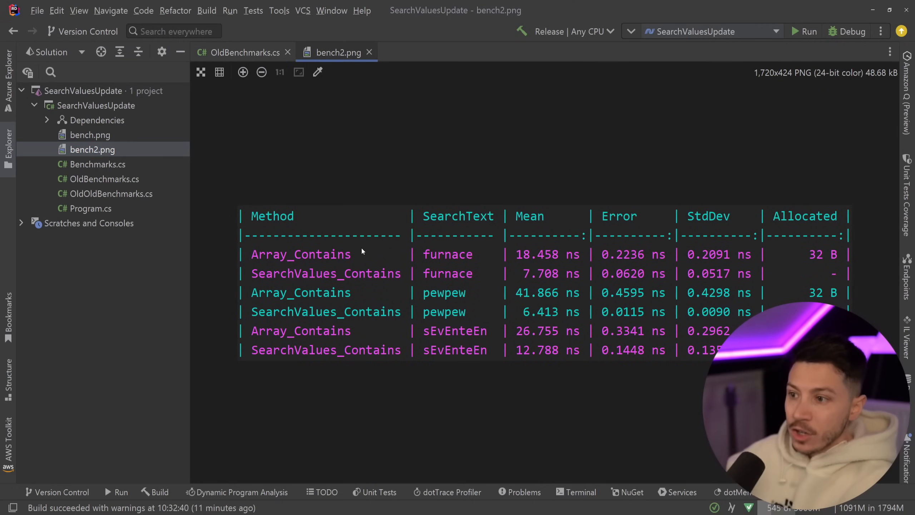
mouse_move(303, 287)
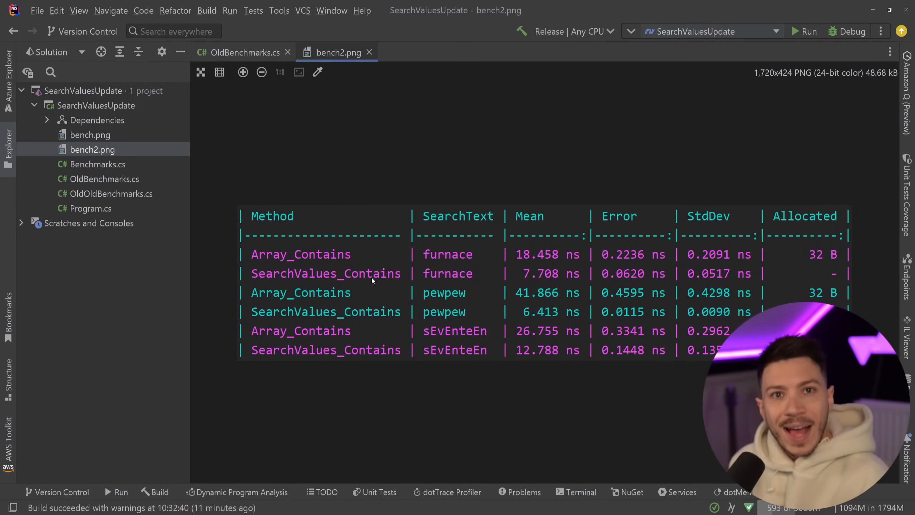
Add a HashSet_Contains benchmark returning WordsSet.Contains(SearchText) in OldBenchmarks.cs.
click(243, 53)
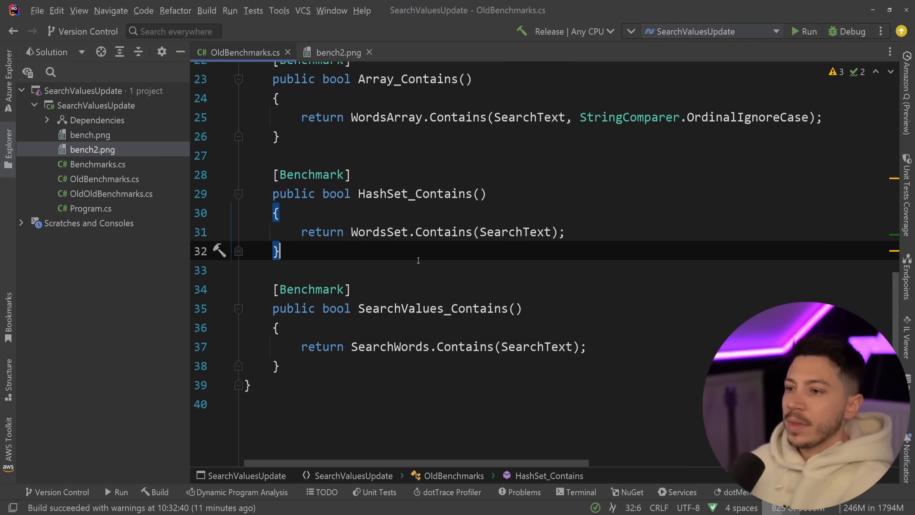
Show Program.cs with BenchmarkRunner.Run targeting OldBenchmarks.
double_click(443, 321)
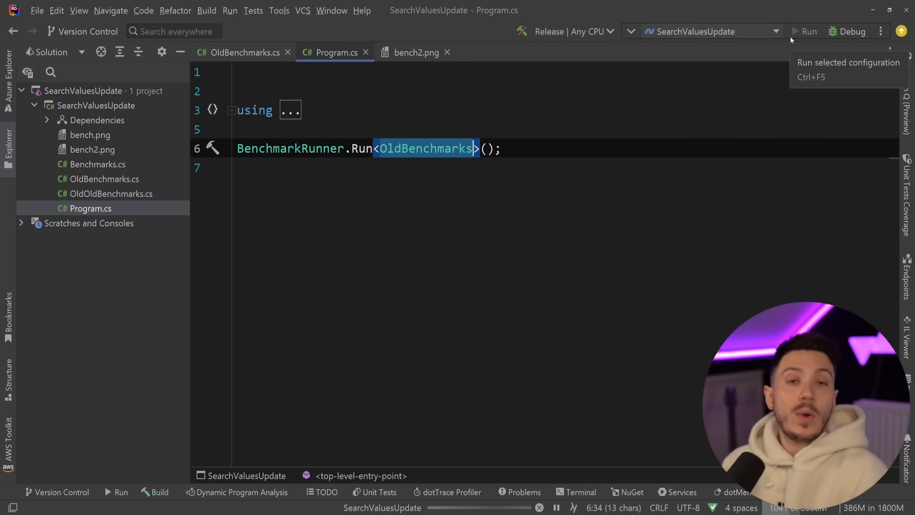
Run the project and follow the output to the Array, HashSet and SearchValues Contains summary table.
click(810, 31)
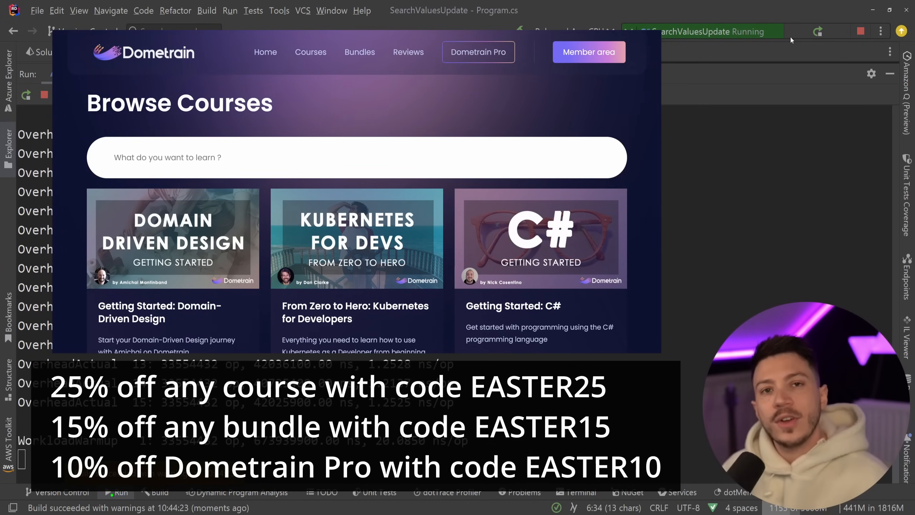
scroll(down, 3)
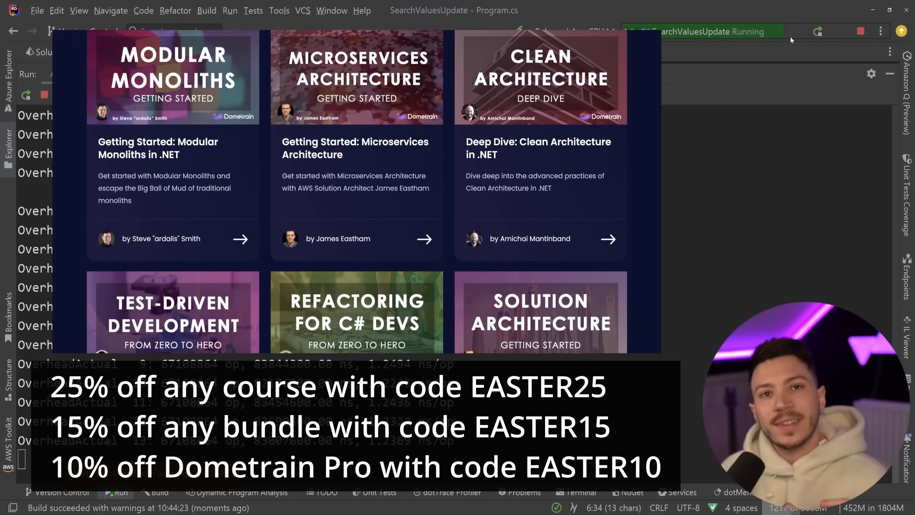
scroll(down, 3)
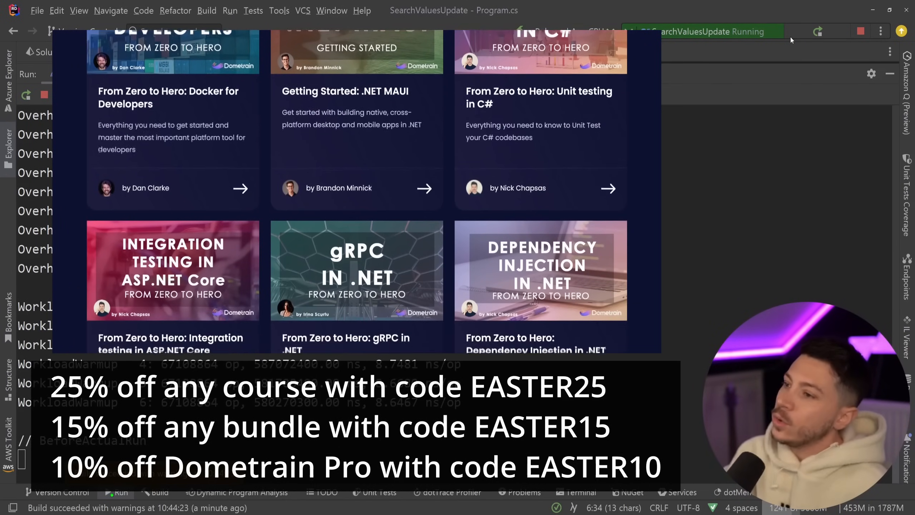
scroll(down, 3)
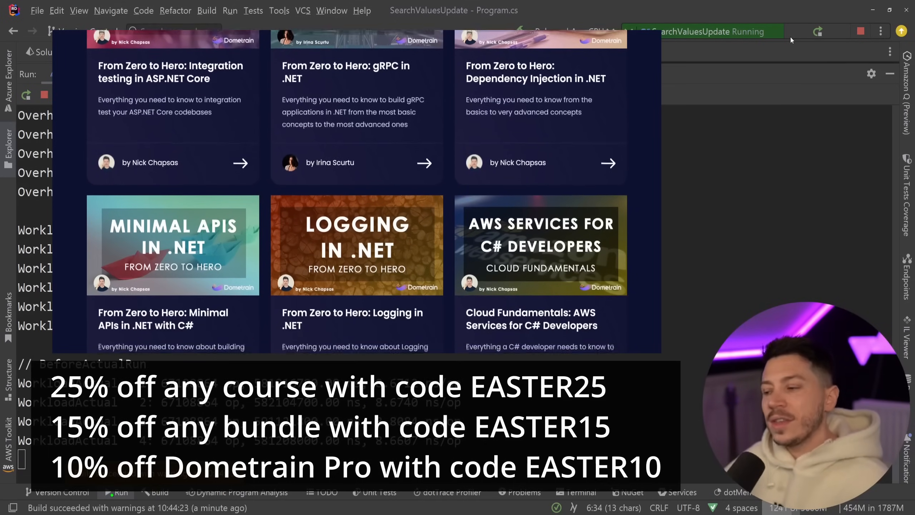
scroll(down, 3)
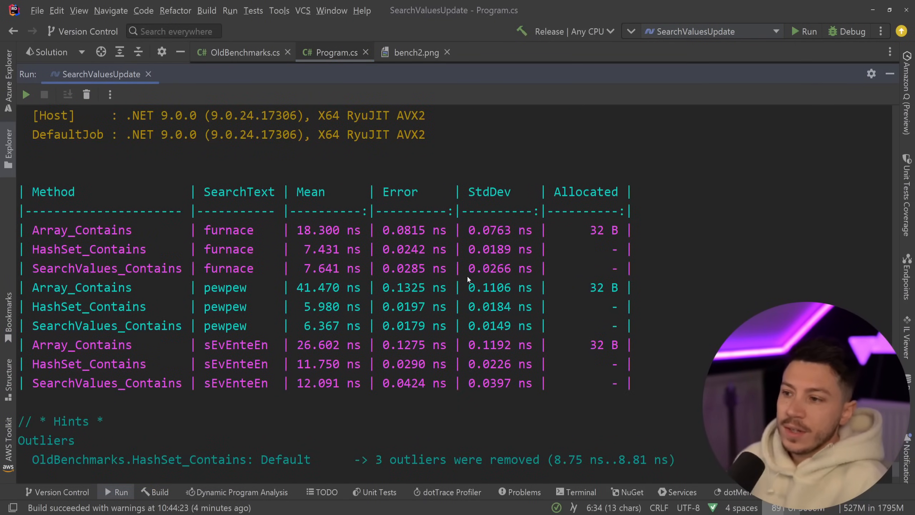
mouse_move(425, 213)
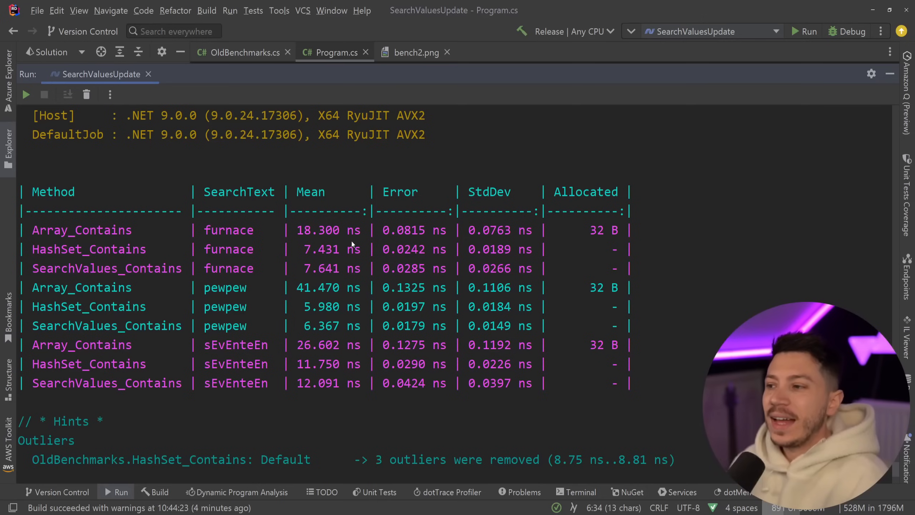
Restore the Run tool window so the Solution Explorer and editor show again.
double_click(89, 250)
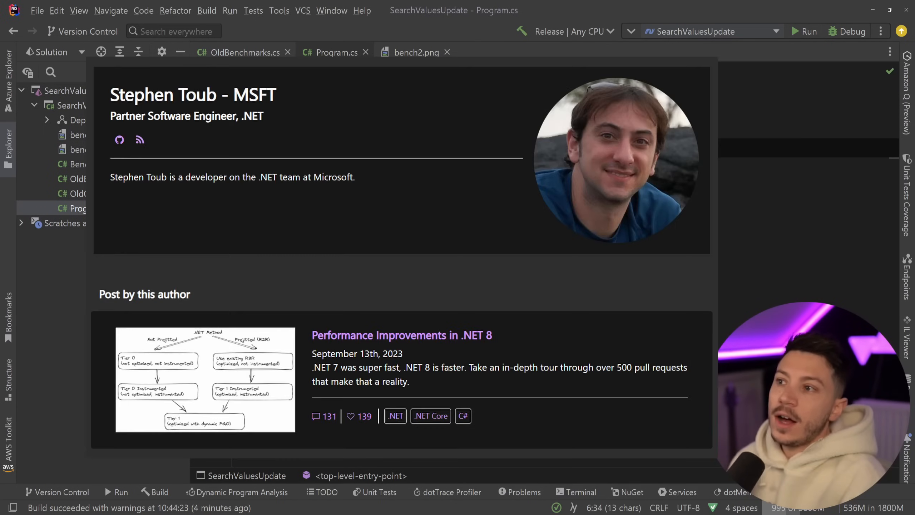
Return to OldBenchmarks.cs showing the WordsArray, WordsSet and SearchValues fields.
click(240, 52)
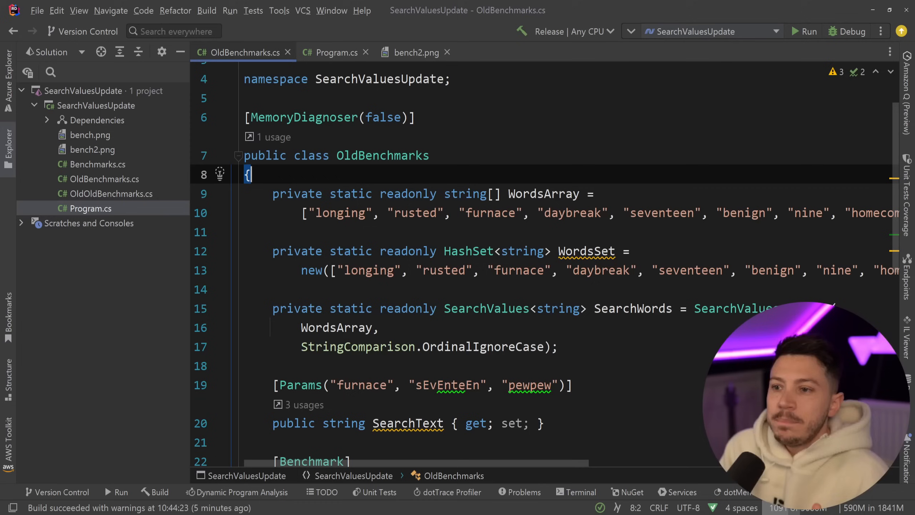
Skim the word collections, then show the Gutenberg pg100.txt Shakespeare text in Chrome.
scroll(down, 3)
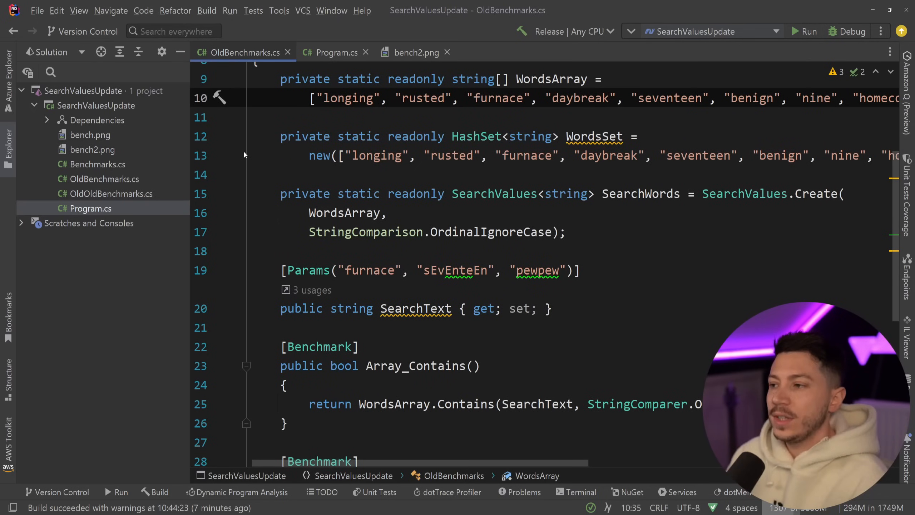
click(97, 164)
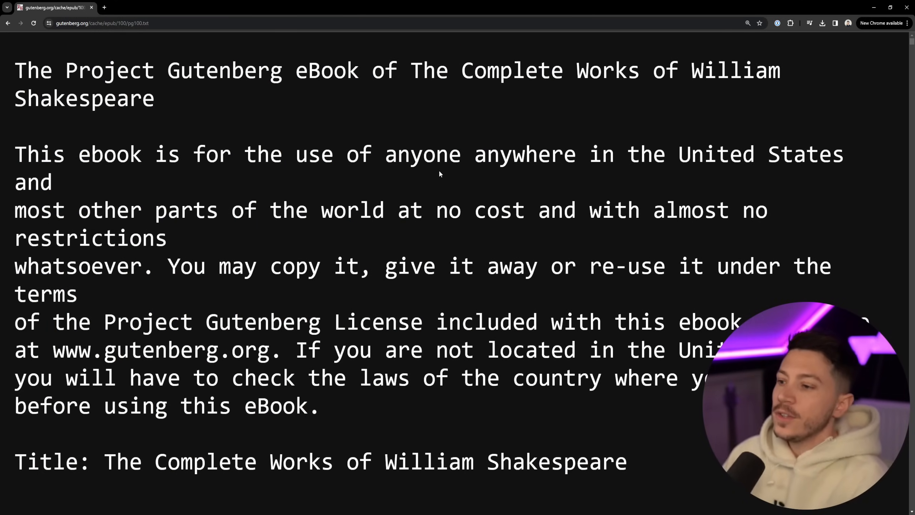
Skim further into pg100.txt, then return to Rider with Benchmarks.cs and its Haystack/NeedleArray search.
scroll(down, 3)
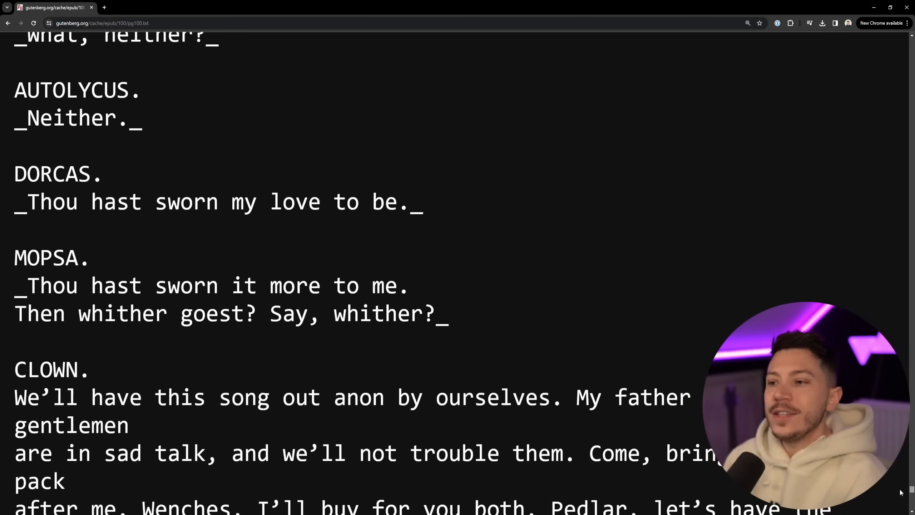
click(730, 38)
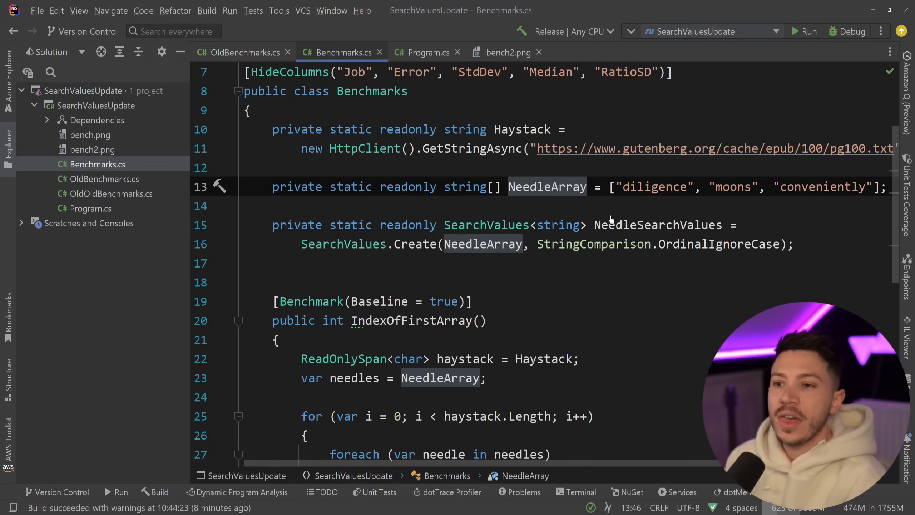
Remove the duplicate blank line above [Benchmark(Baseline = true)] and review the IndexOfFirstArray StartsWith loop.
double_click(731, 187)
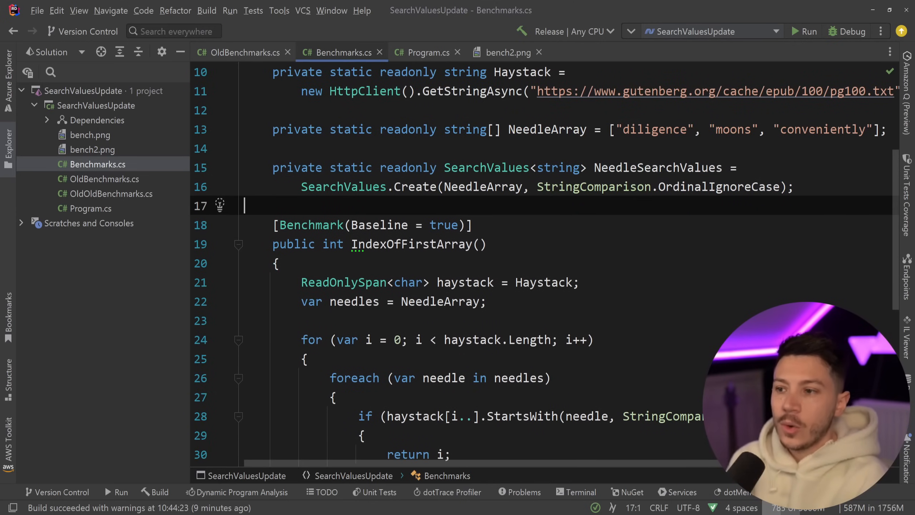
scroll(down, 3)
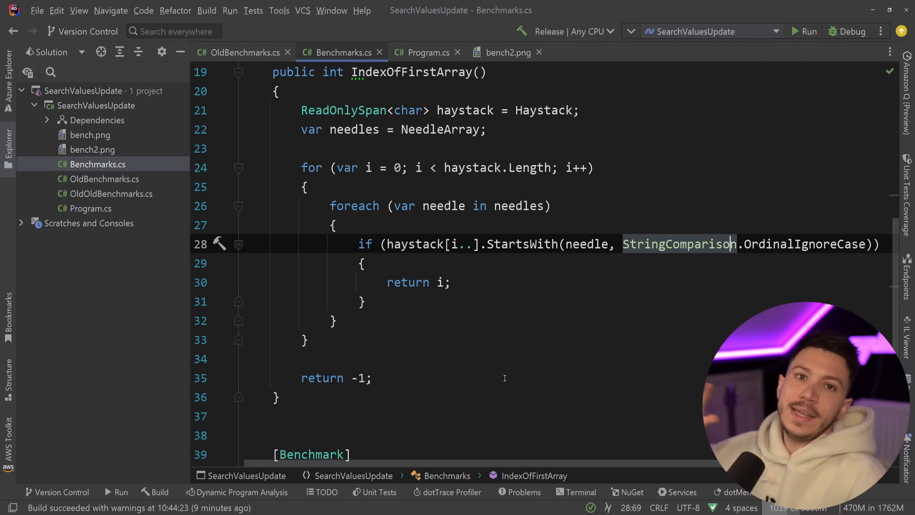
scroll(down, 3)
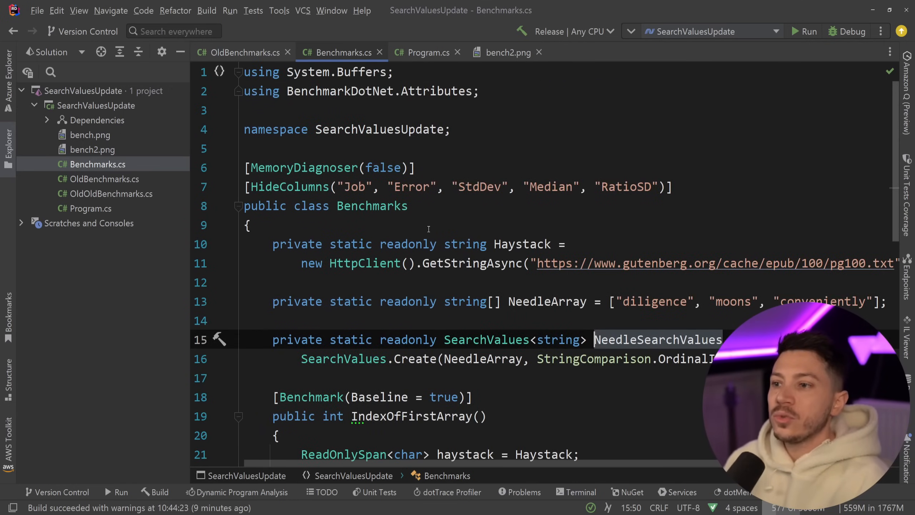
From Program.cs, run the Benchmarks class: SearchValues ~25.18 µs vs array loop ~3,022.41 µs.
click(427, 52)
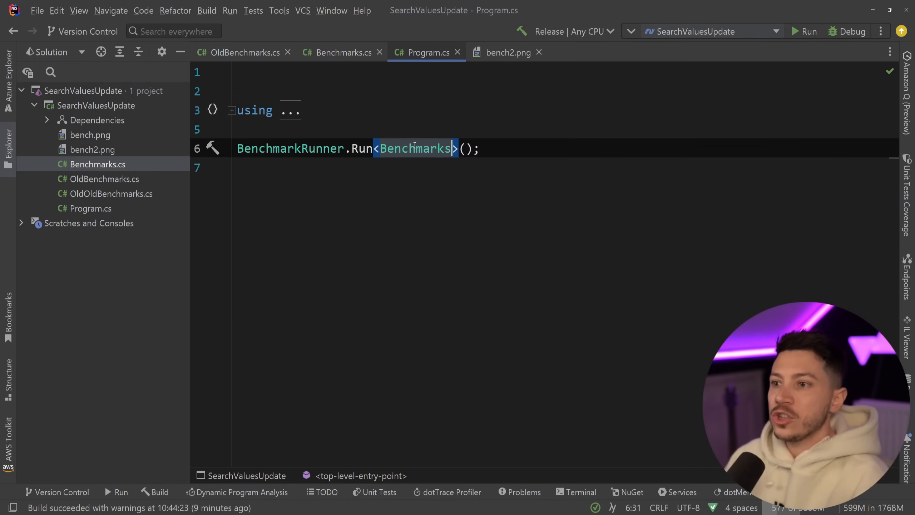
click(808, 30)
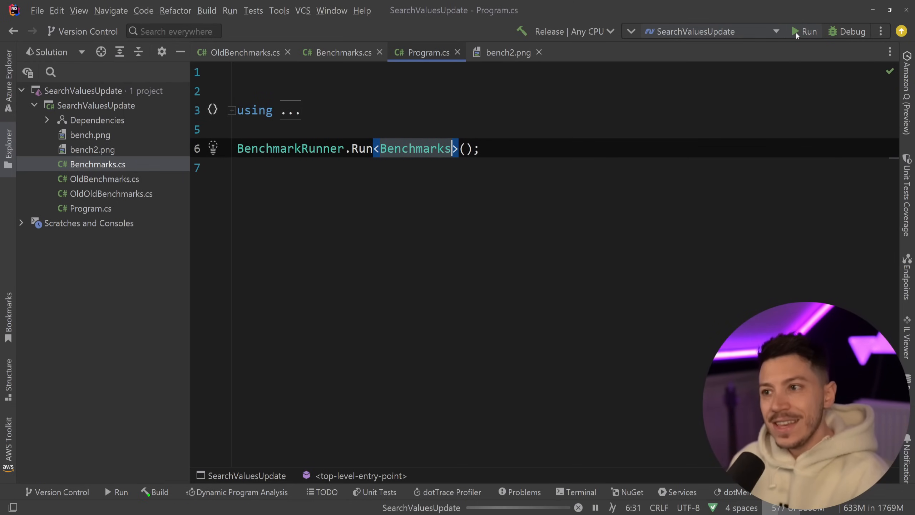
click(809, 31)
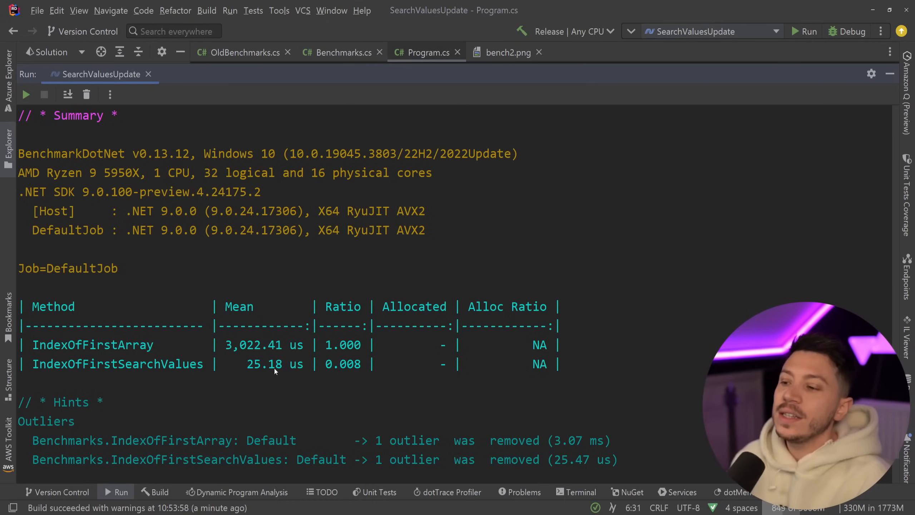
Reopen Benchmarks.cs and scroll to the Haystack, NeedleArray and NeedleSearchValues fields.
double_click(263, 364)
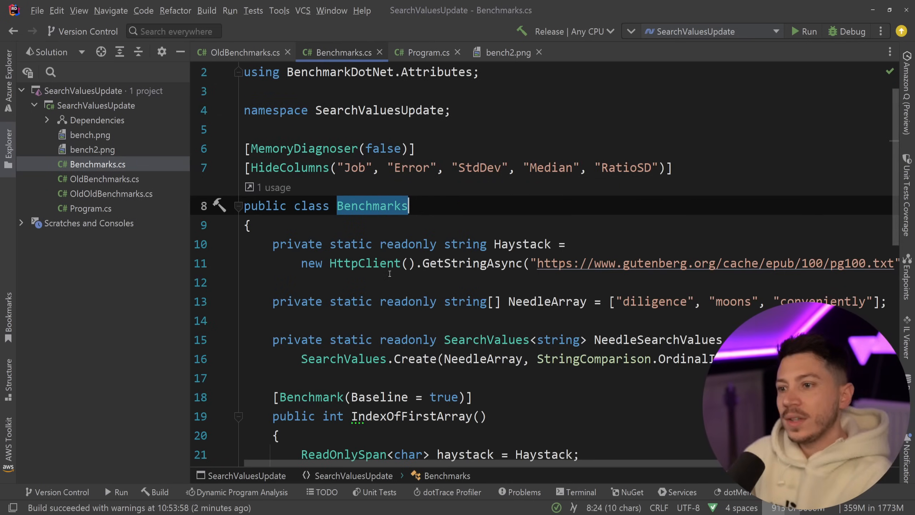
scroll(down, 3)
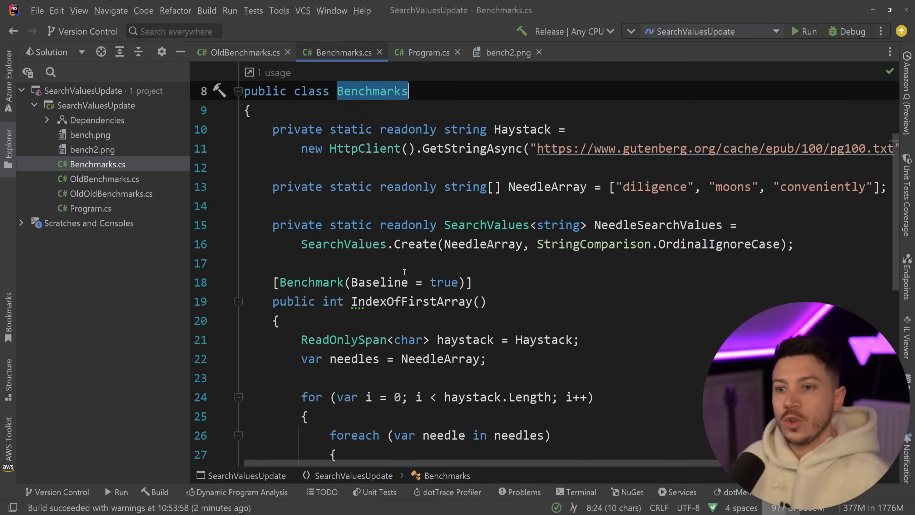